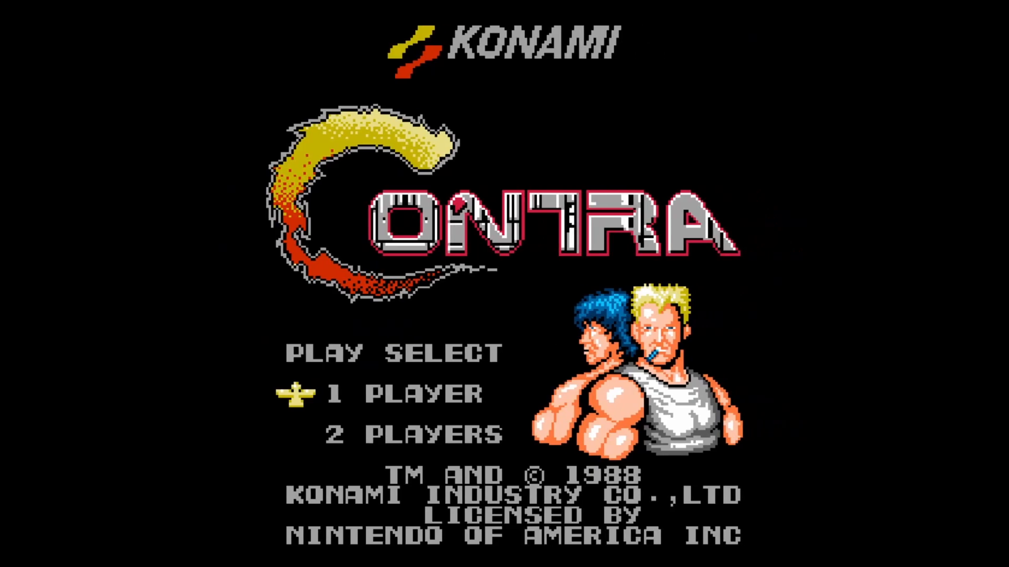
Set the CubeMesh Size x to 100 so the grass block becomes a long strip.
{"action": "key", "text": "down"}
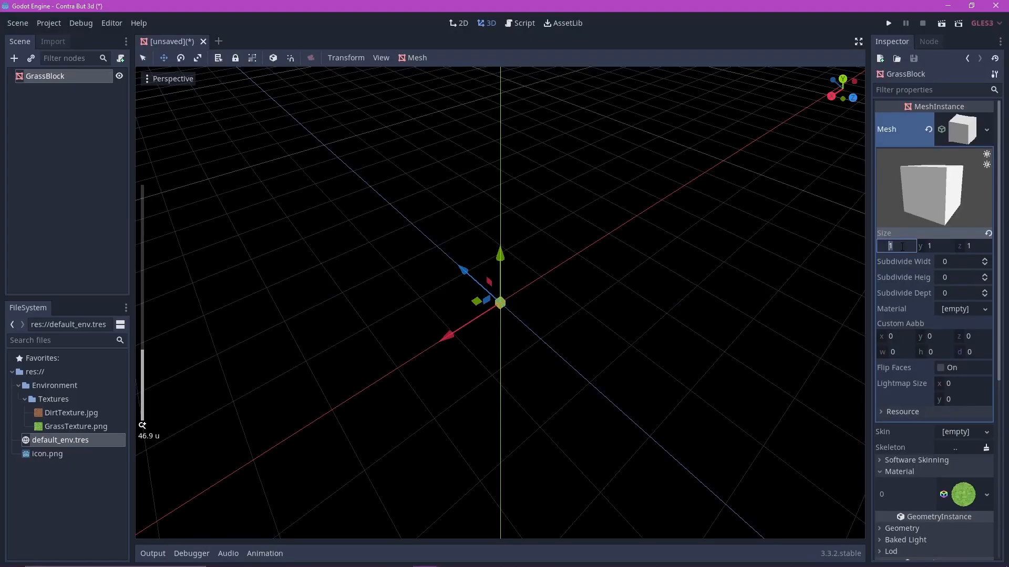
{"action": "type", "text": "100"}
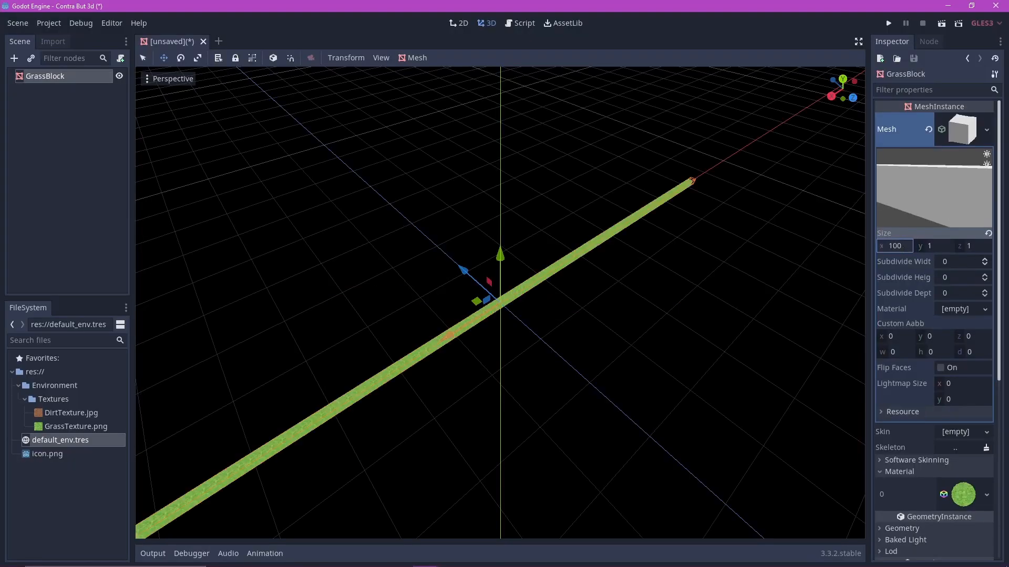
{"action": "type", "text": "100"}
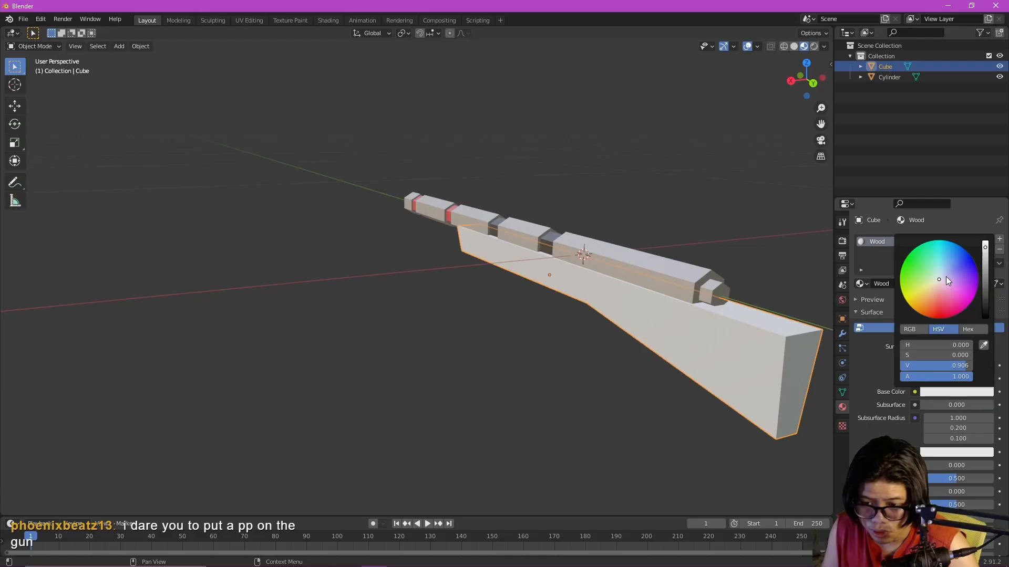
{"action": "left_click", "coordinate": [921, 309]}
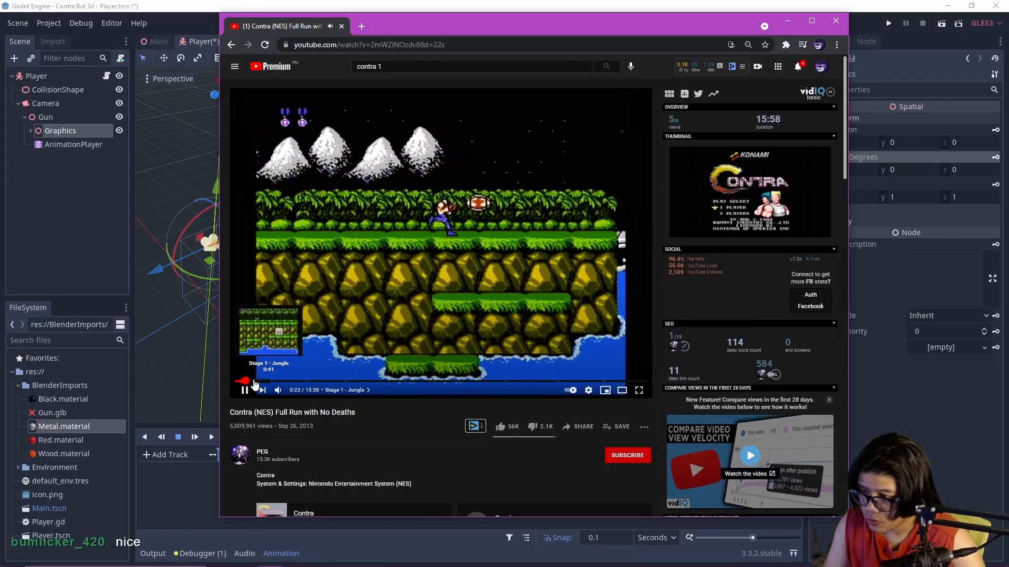
{"action": "left_click", "coordinate": [245, 390]}
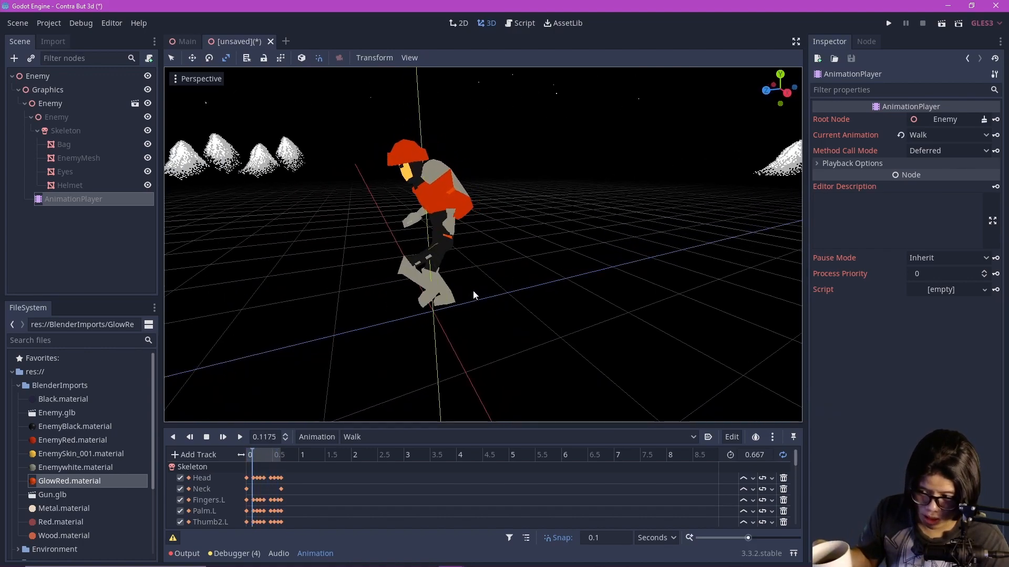
{"action": "mouse_move", "coordinate": [487, 302]}
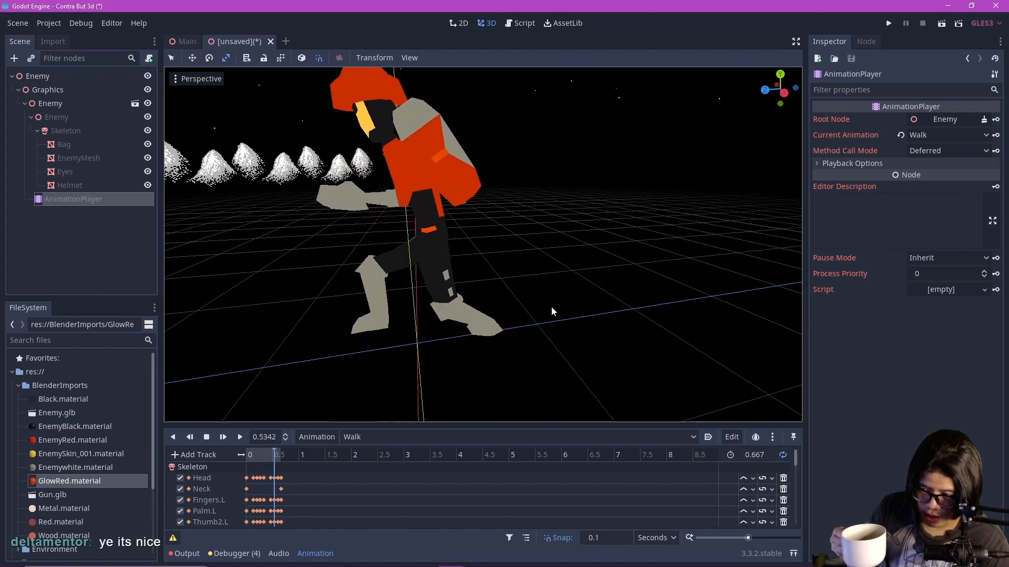
{"action": "mouse_move", "coordinate": [617, 321]}
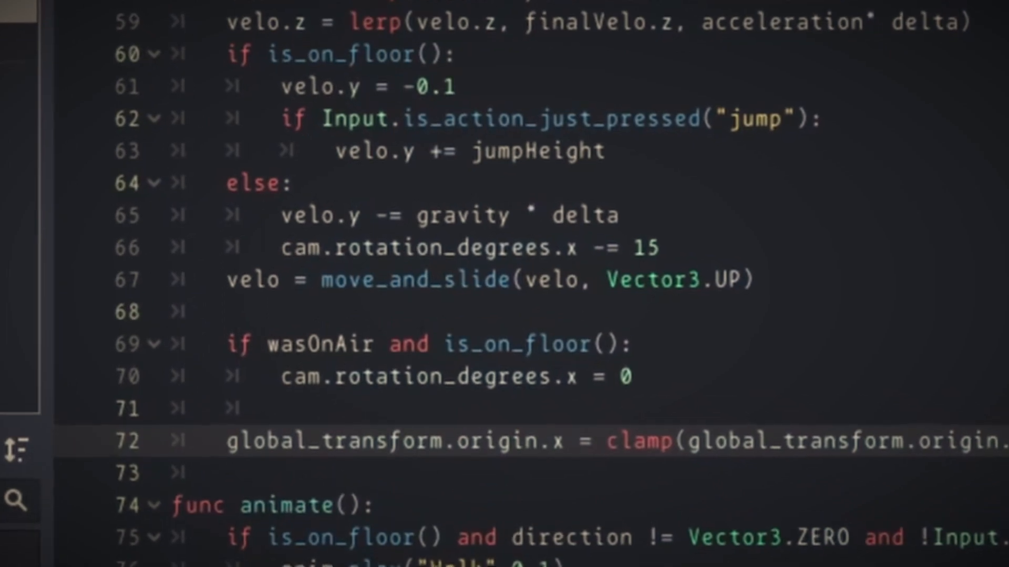
Add a clamp() on global_transform.origin.x after move_and_slide in the player script.
{"action": "scroll", "scroll_direction": "down", "scroll_amount": 3}
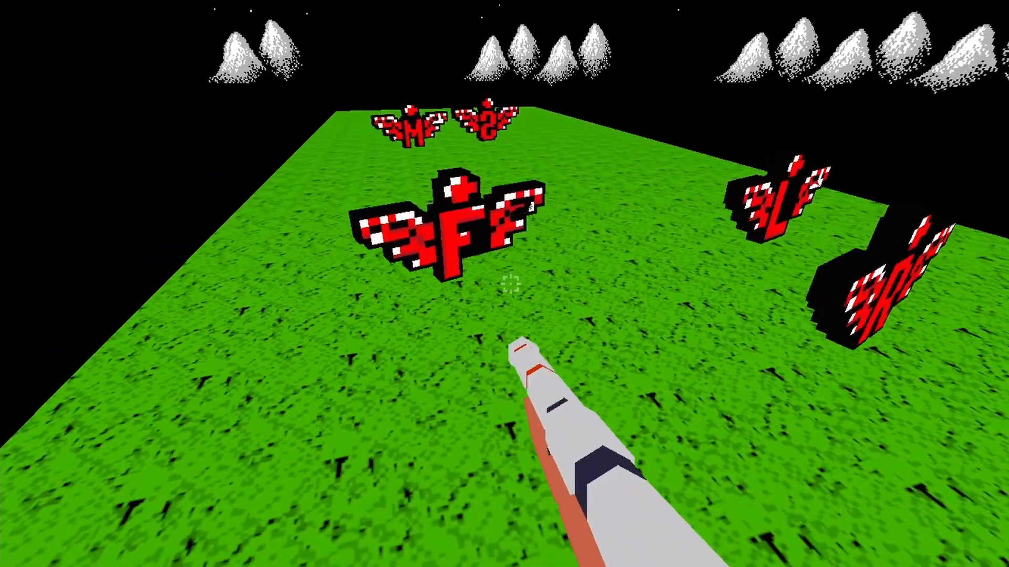
Set Billboard Mode to Particle Billboard with BulletMachineGun.png as the Albedo texture.
{"action": "left_click", "coordinate": [504, 284]}
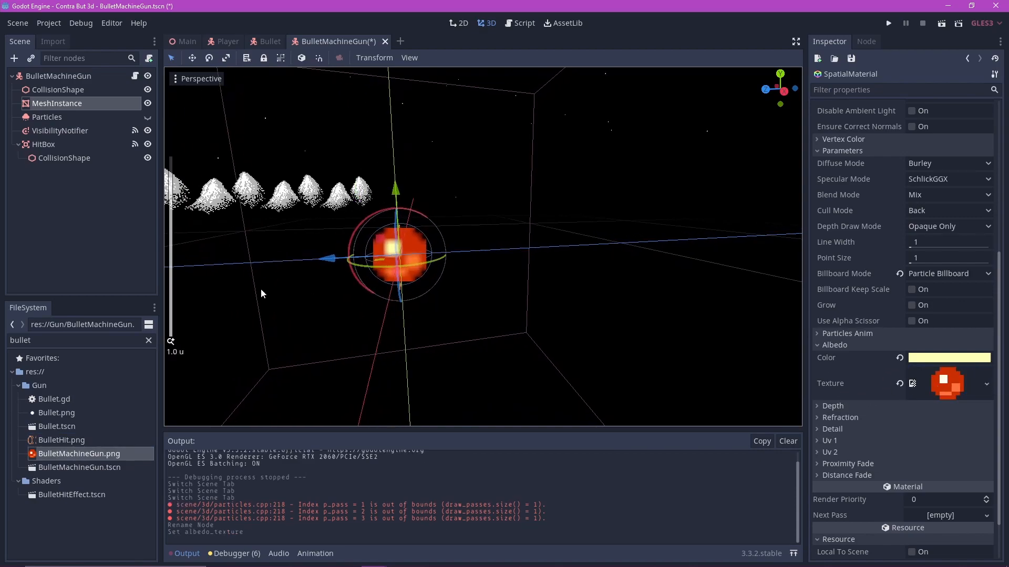
{"action": "left_click", "coordinate": [887, 22]}
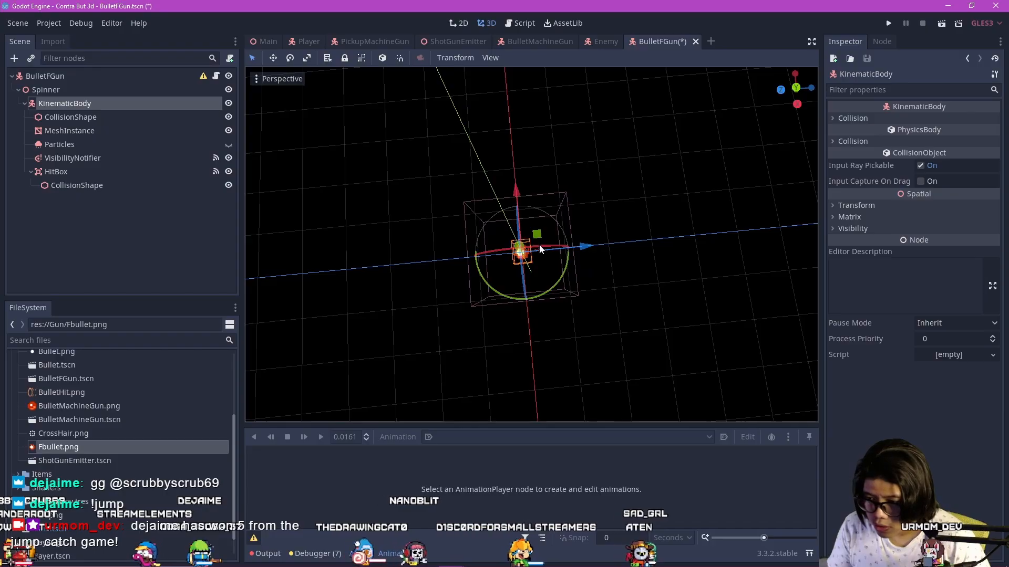
Translate the KinematicBody under Spinner about 1.86 units along Z, away from the centre.
{"action": "left_click_drag", "start_coordinate": [521, 252], "coordinate": [670, 238]}
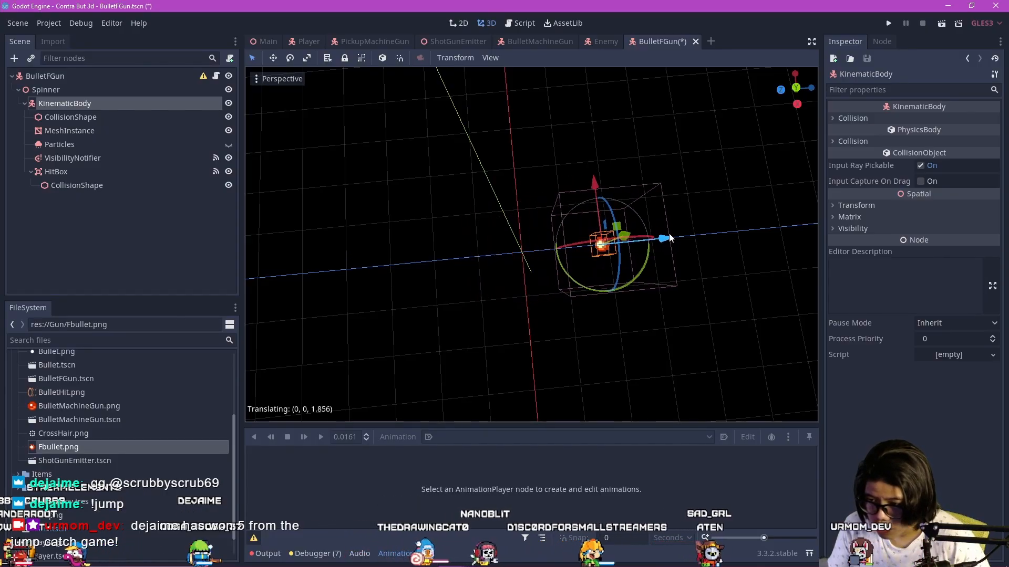
{"action": "left_click", "coordinate": [889, 22]}
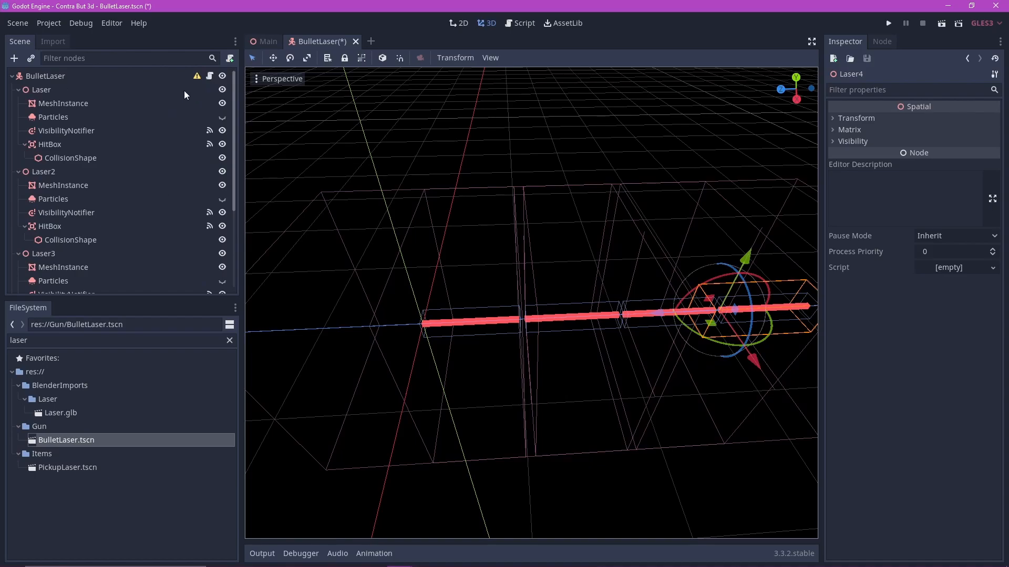
Duplicate Laser into Laser2, Laser3 and Laser4 and line them up end to end.
{"action": "left_click", "coordinate": [811, 41]}
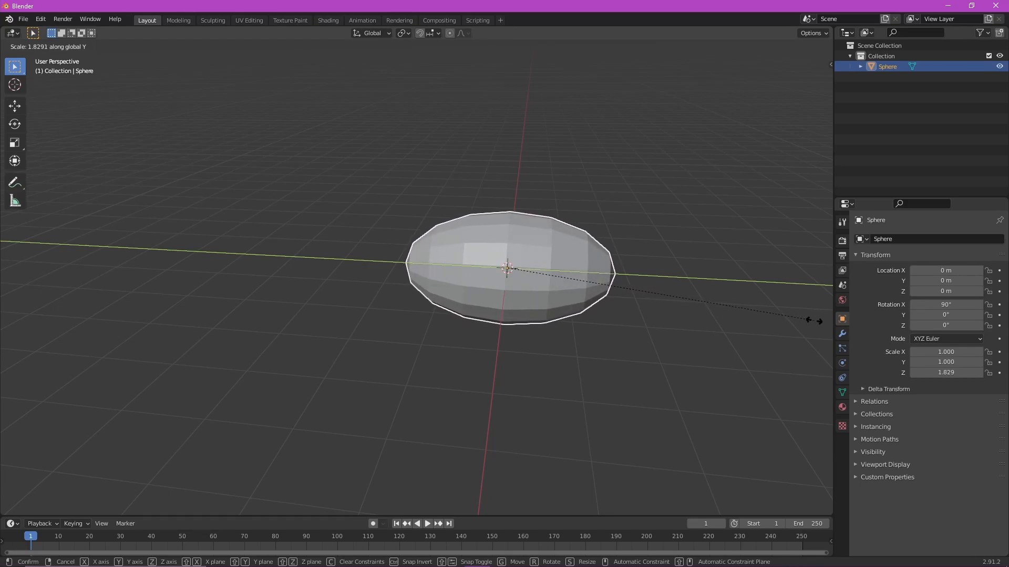
Confirm scaling the Sphere along global Y to about 1.83, forming an elongated oval.
{"action": "left_click", "coordinate": [248, 20]}
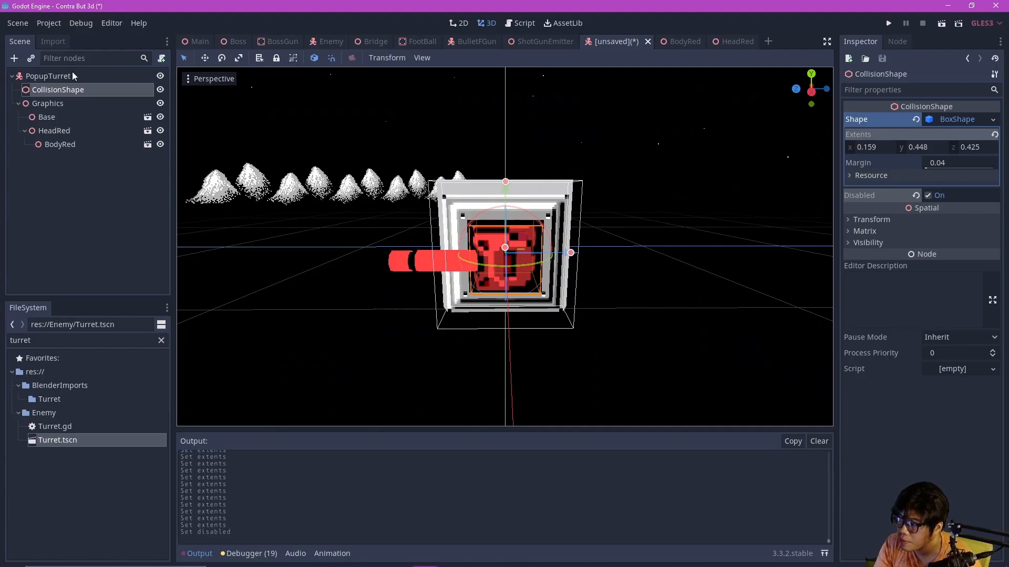
Tick Disabled on the PopupTurret's CollisionShape so it starts inactive.
{"action": "left_click", "coordinate": [217, 41]}
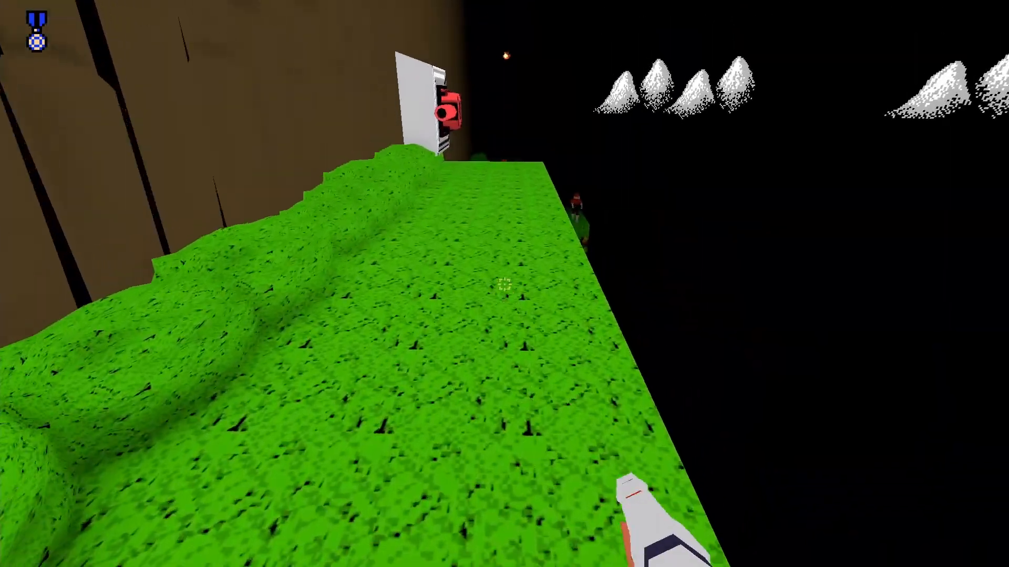
Fire at the incoming orange enemy shots, then shoot the boss wall's red core.
{"action": "left_click", "coordinate": [505, 284]}
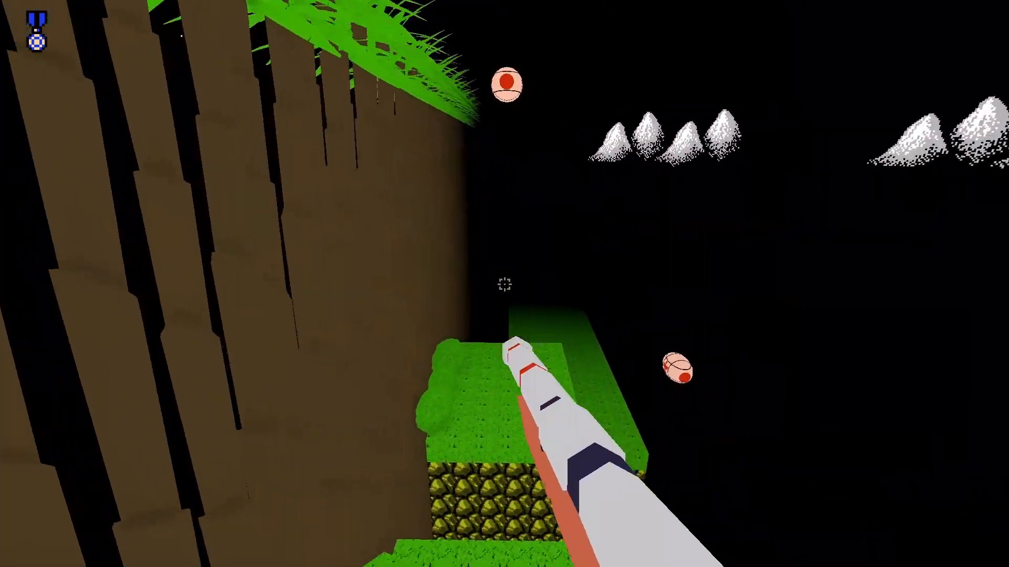
{"action": "left_click", "coordinate": [505, 284]}
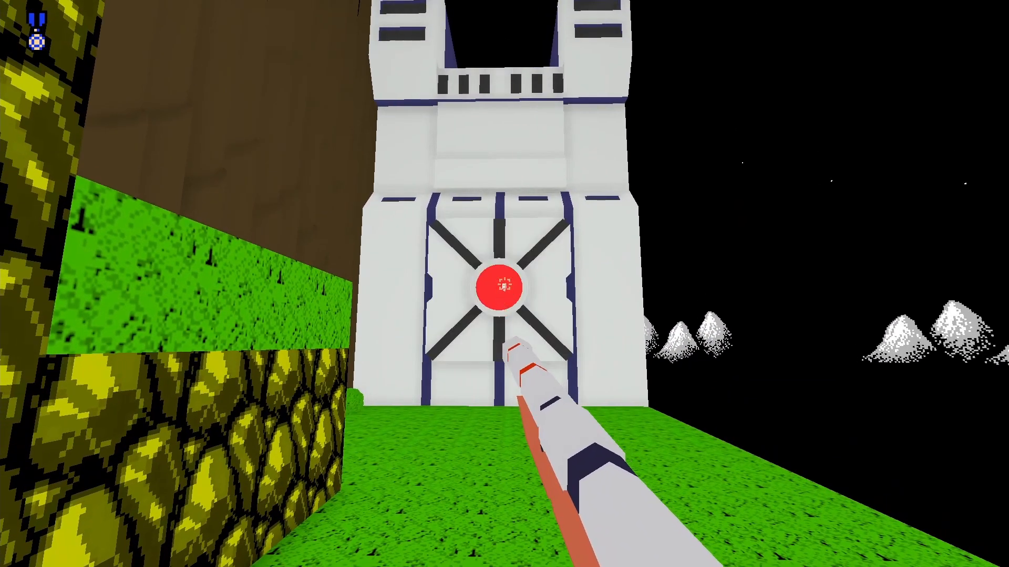
{"action": "left_click", "coordinate": [505, 284]}
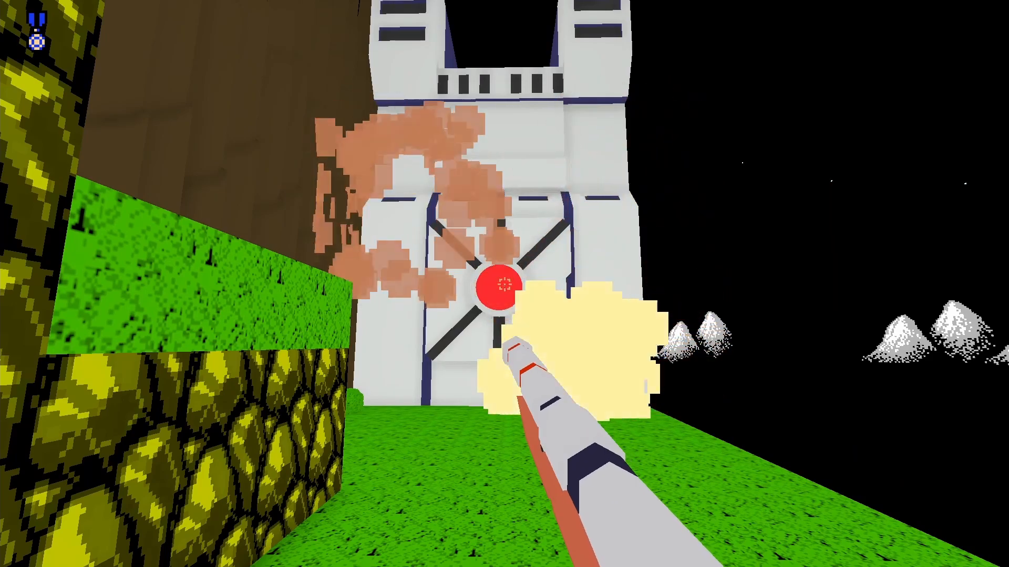